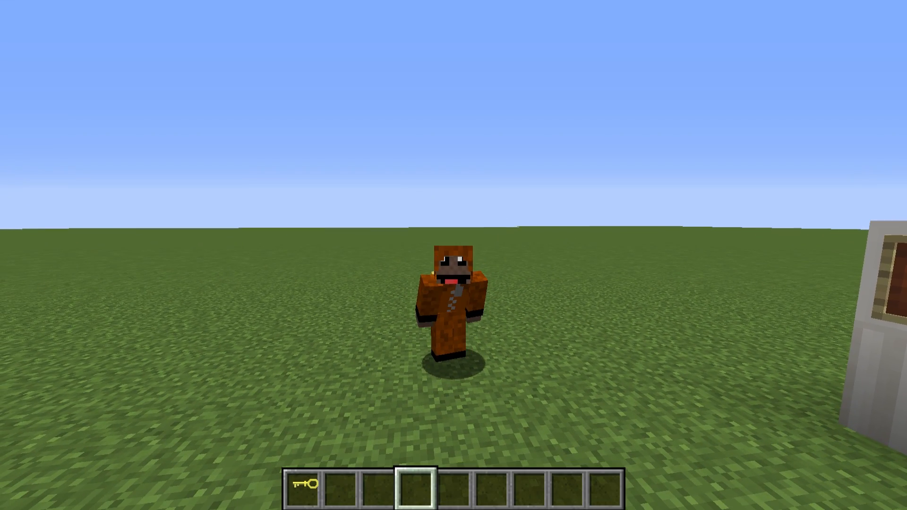
pyautogui.moveTo(453, 255)
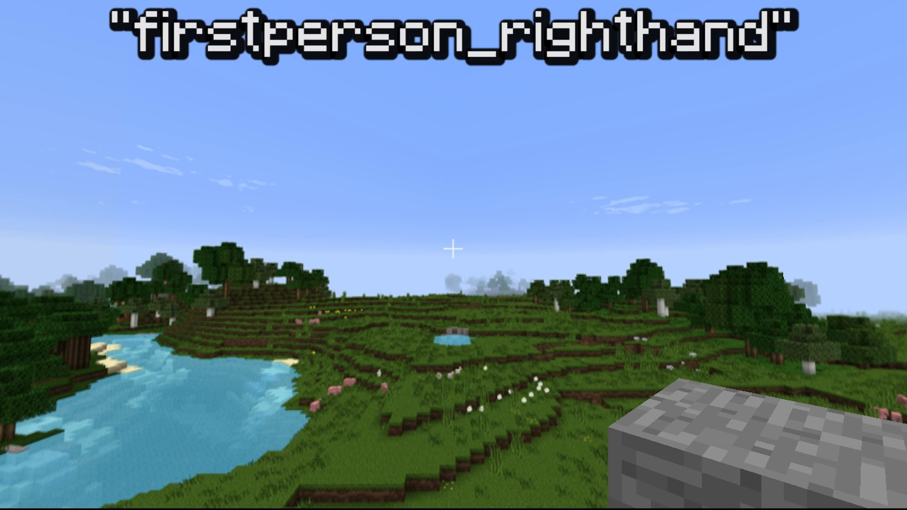
# Step: Cycle the camera view so the stone block shows in the left hand in first person
pyautogui.press('F5')
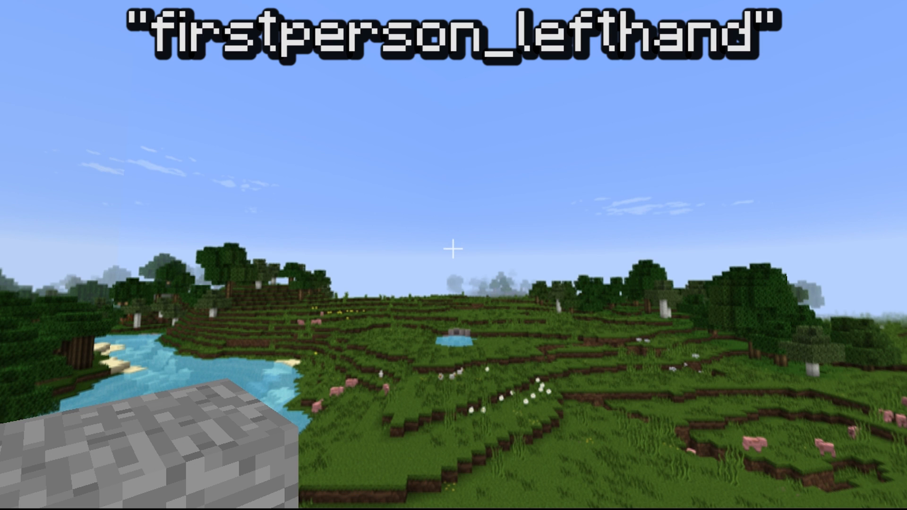
pyautogui.press('F5')
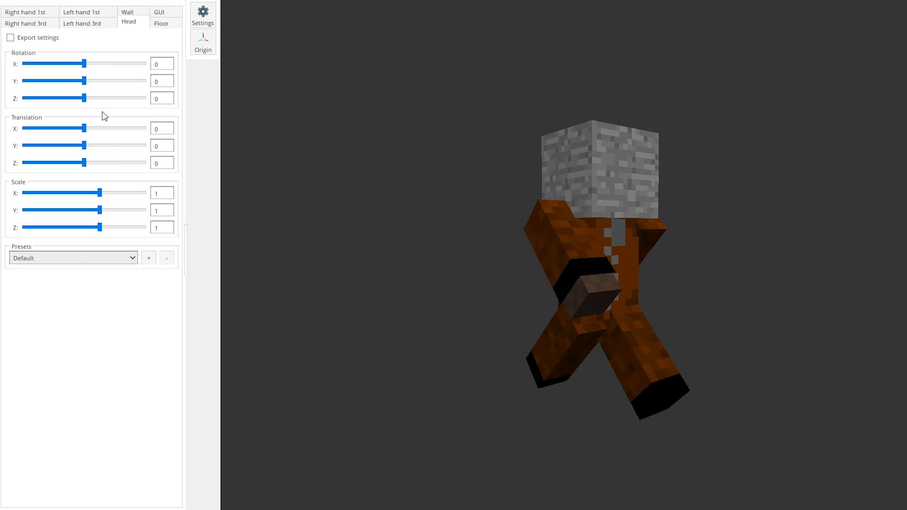
pyautogui.moveTo(84, 145)
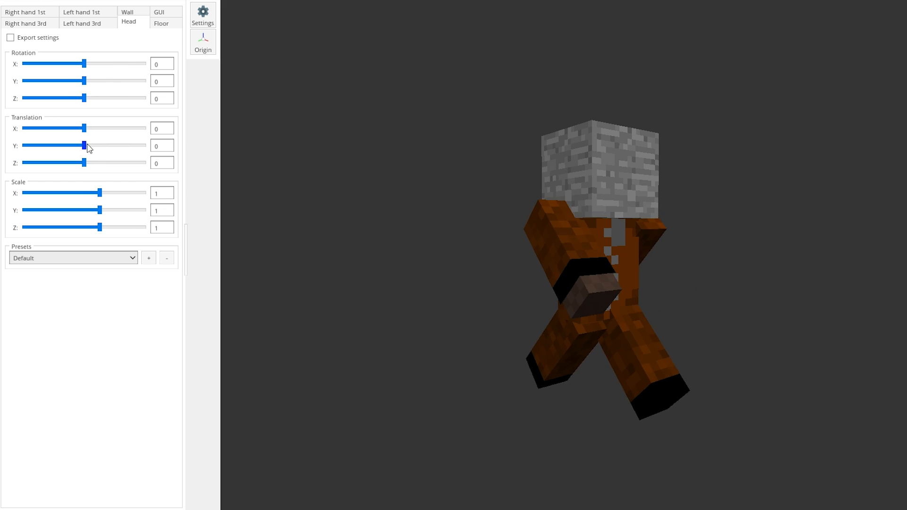
# Step: Raise the head-display block, shift it to the player's side and turn it nearly straight again
pyautogui.moveTo(84, 145); pyautogui.dragTo(96, 145)
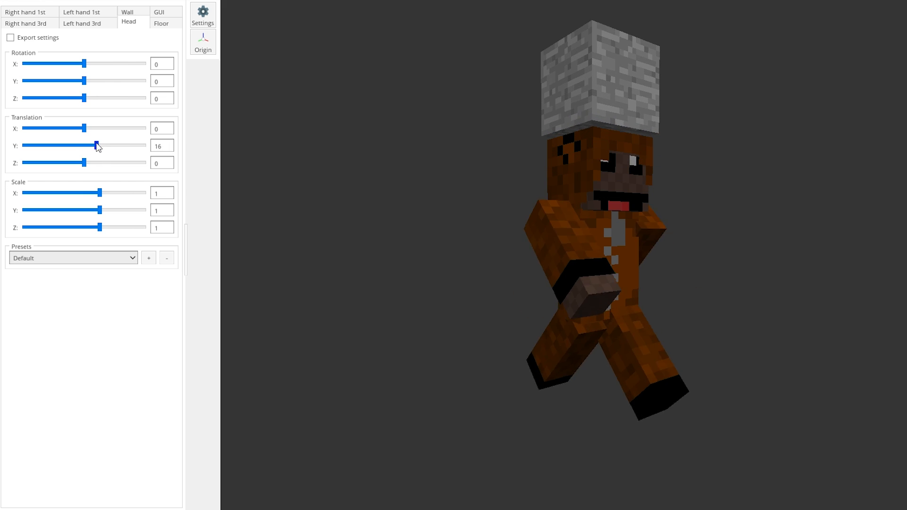
pyautogui.moveTo(83, 128); pyautogui.dragTo(106, 128)
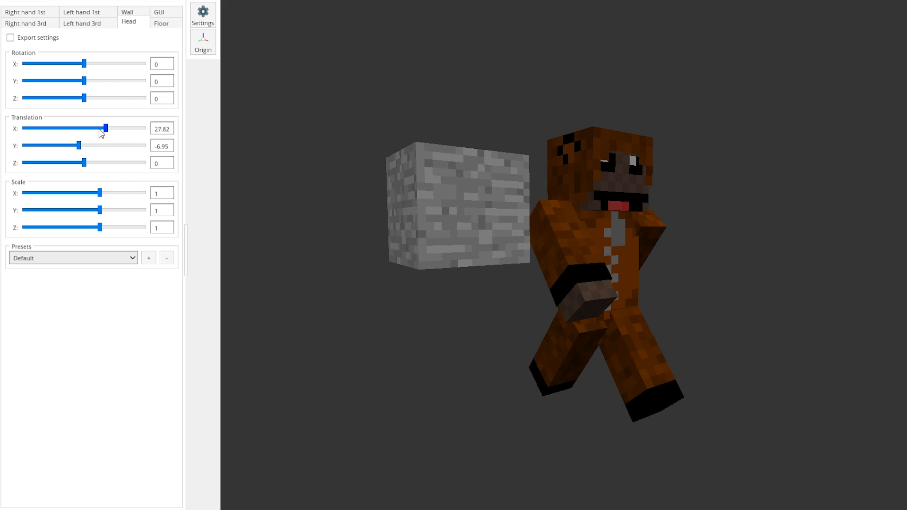
pyautogui.moveTo(83, 81); pyautogui.dragTo(102, 81)
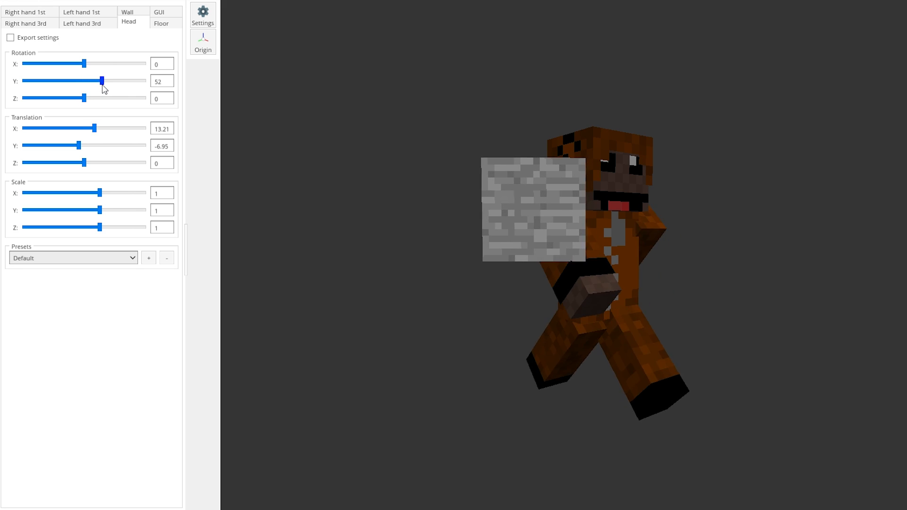
pyautogui.moveTo(103, 80); pyautogui.dragTo(82, 81)
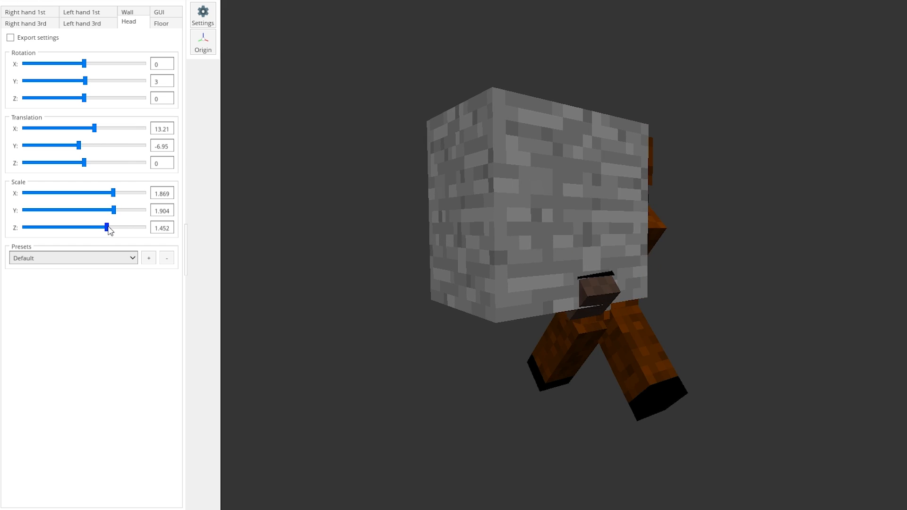
# Step: Even out the block's depth, enlarge it to about 1.9 and settle it beside the player
pyautogui.moveTo(82, 163); pyautogui.dragTo(80, 163)
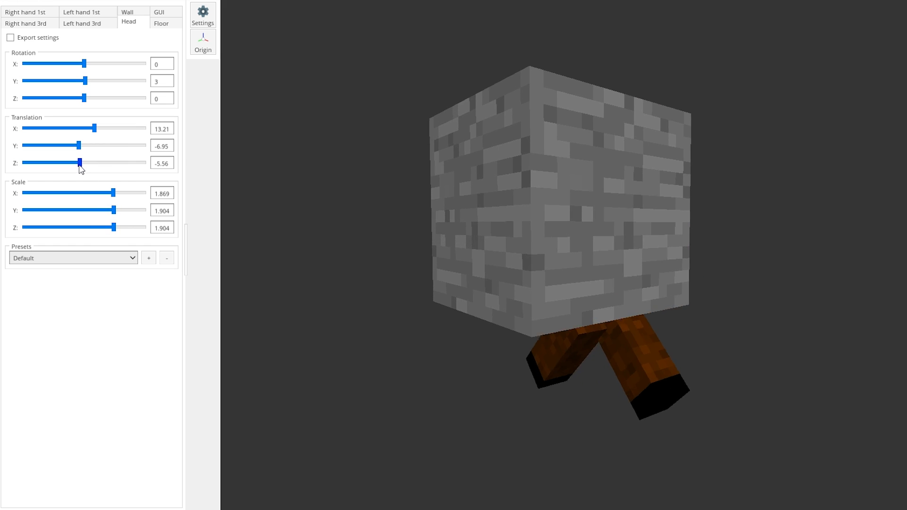
pyautogui.moveTo(80, 162); pyautogui.dragTo(107, 162)
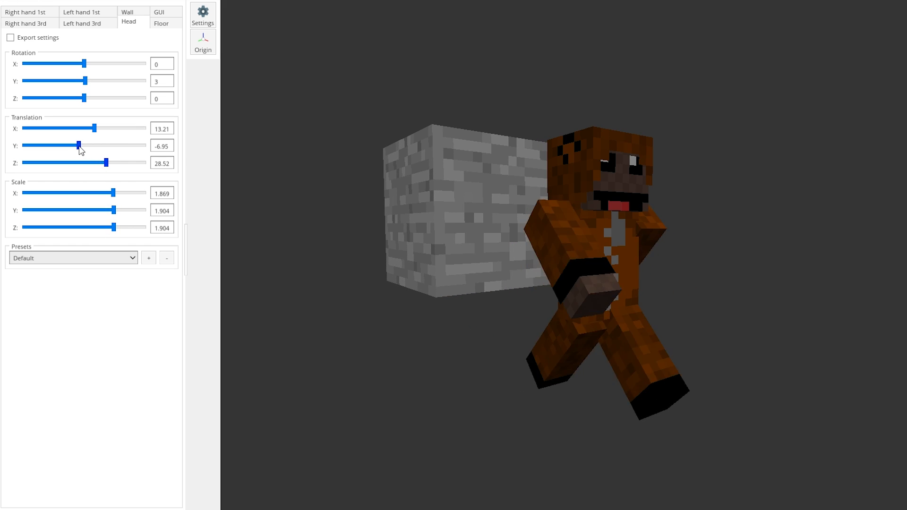
pyautogui.moveTo(78, 145); pyautogui.dragTo(95, 145)
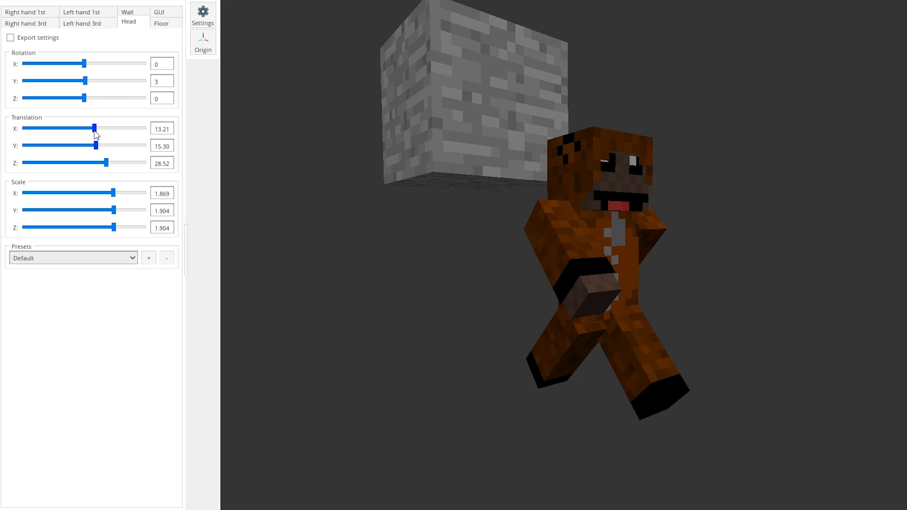
pyautogui.moveTo(94, 128); pyautogui.dragTo(74, 128)
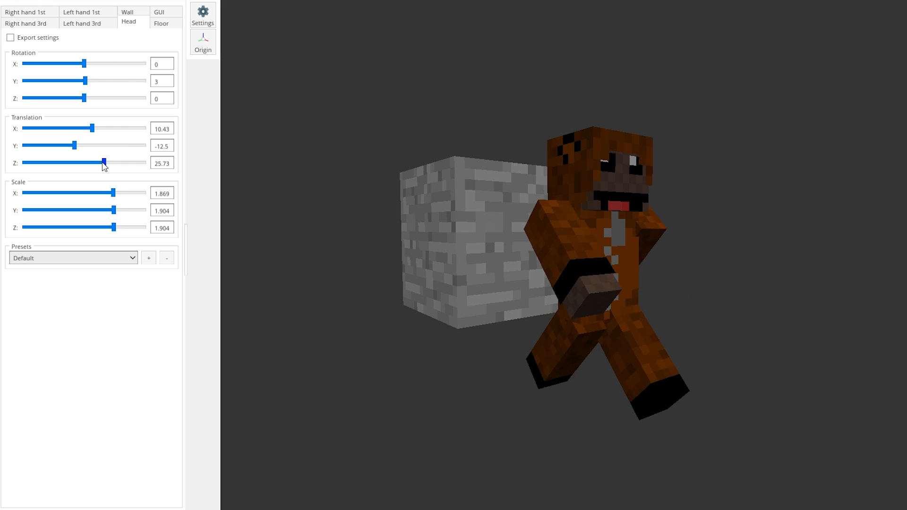
# Step: Tilt the head block on all three axes and scale it to 4 on every axis
pyautogui.moveTo(84, 81); pyautogui.dragTo(64, 80)
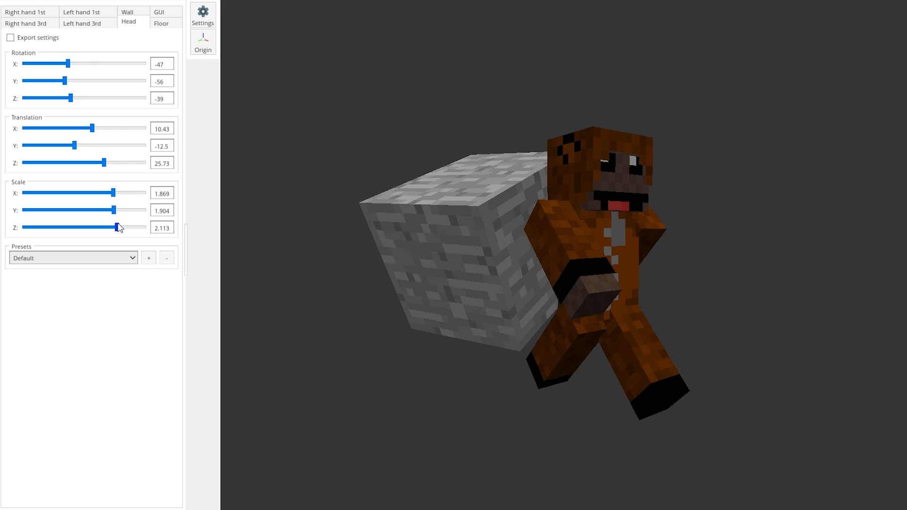
pyautogui.moveTo(113, 210); pyautogui.dragTo(137, 210)
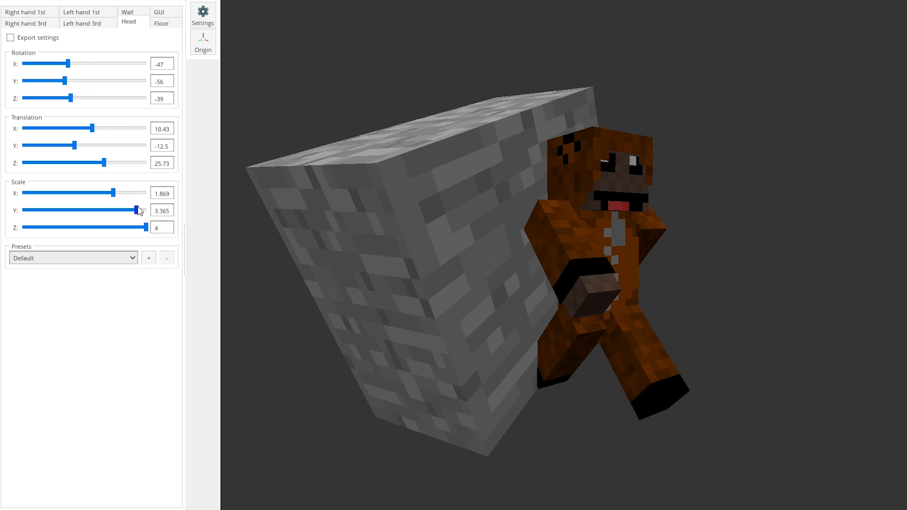
pyautogui.moveTo(114, 192); pyautogui.dragTo(146, 193)
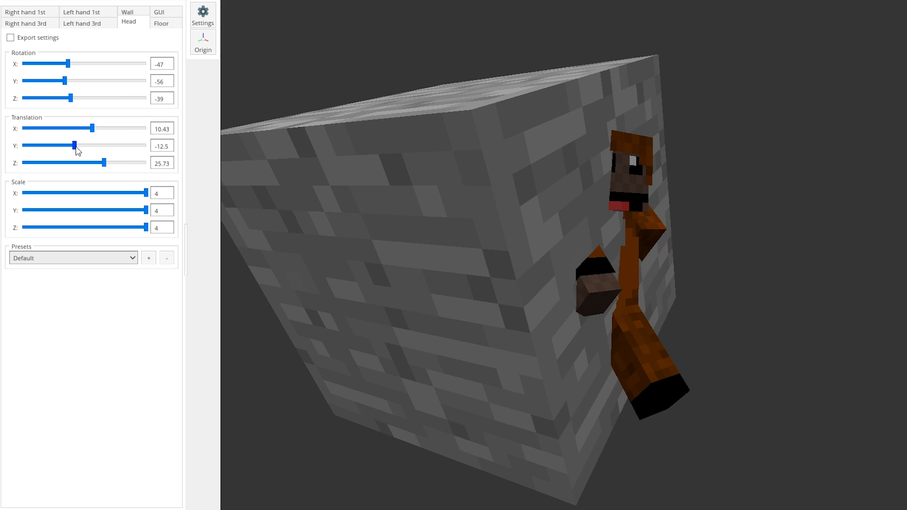
# Step: Drag the Translation sliders to their extremes so the huge block sits far out of view
pyautogui.moveTo(74, 145); pyautogui.dragTo(111, 145)
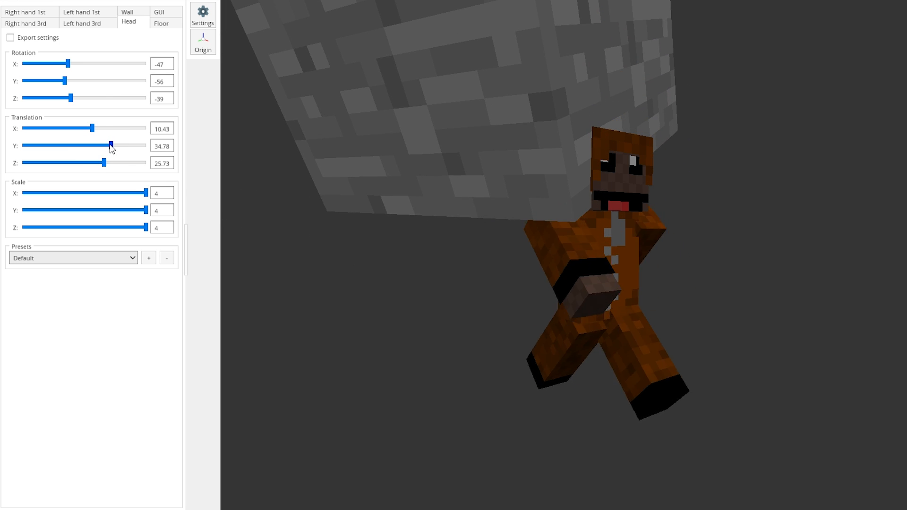
pyautogui.moveTo(110, 145); pyautogui.dragTo(22, 145)
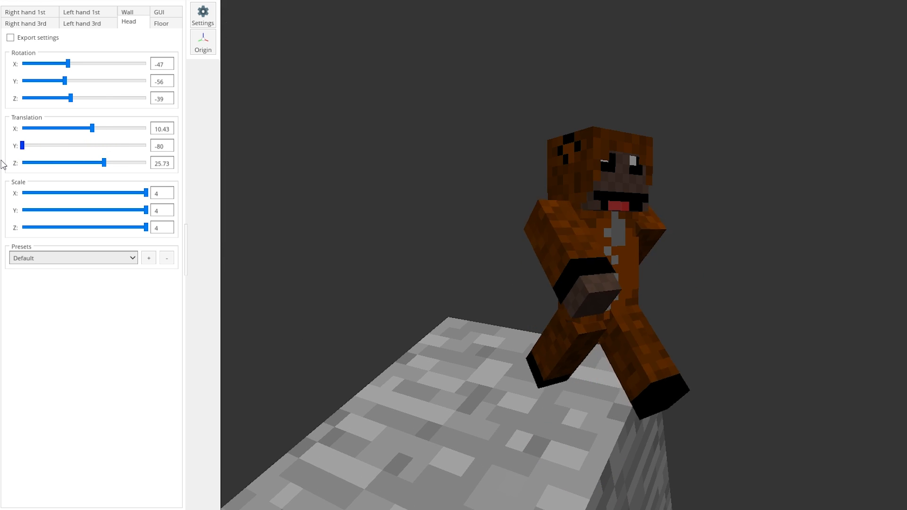
pyautogui.moveTo(23, 145); pyautogui.dragTo(147, 145)
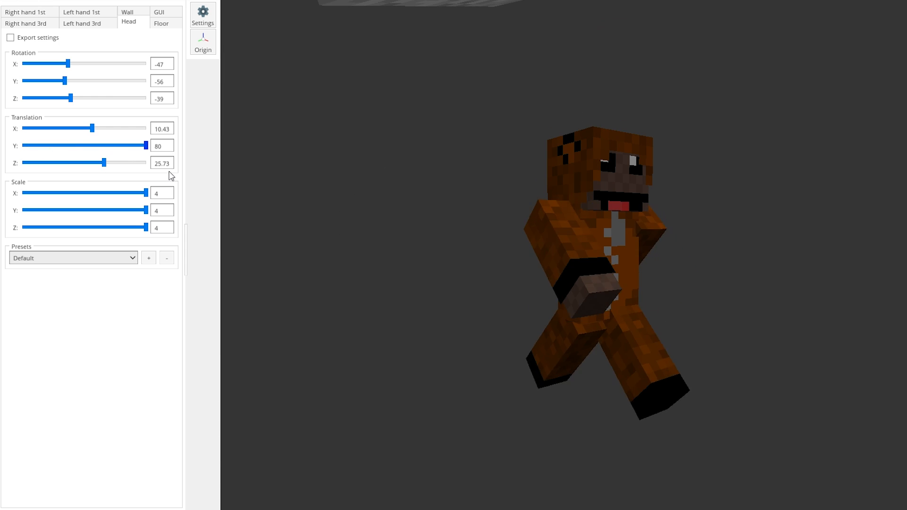
pyautogui.moveTo(93, 128); pyautogui.dragTo(146, 128)
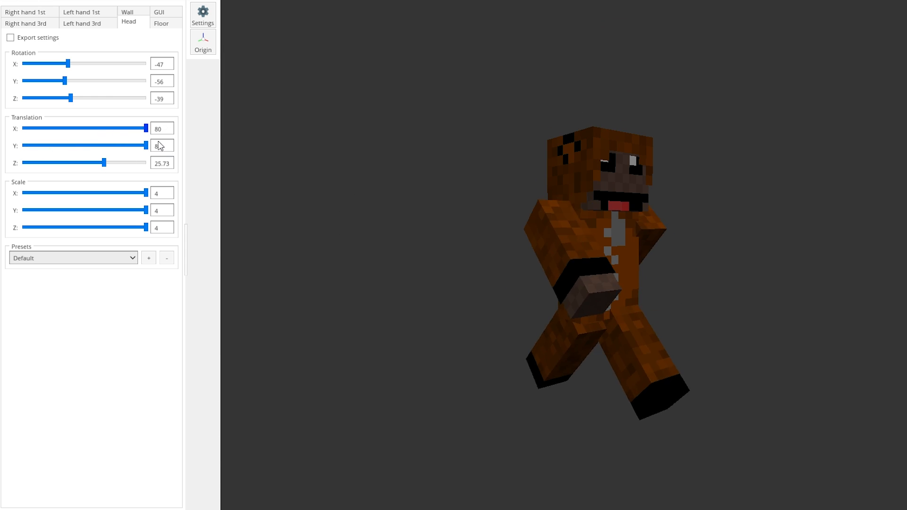
pyautogui.moveTo(104, 162); pyautogui.dragTo(147, 162)
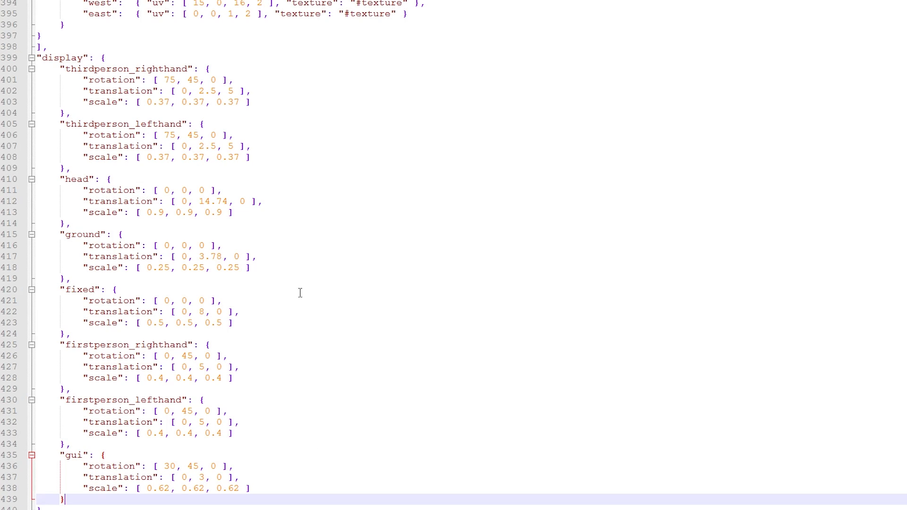
# Step: Scroll the key model JSON to its "display" section with head, ground, fixed and gui entries
pyautogui.scroll(3)
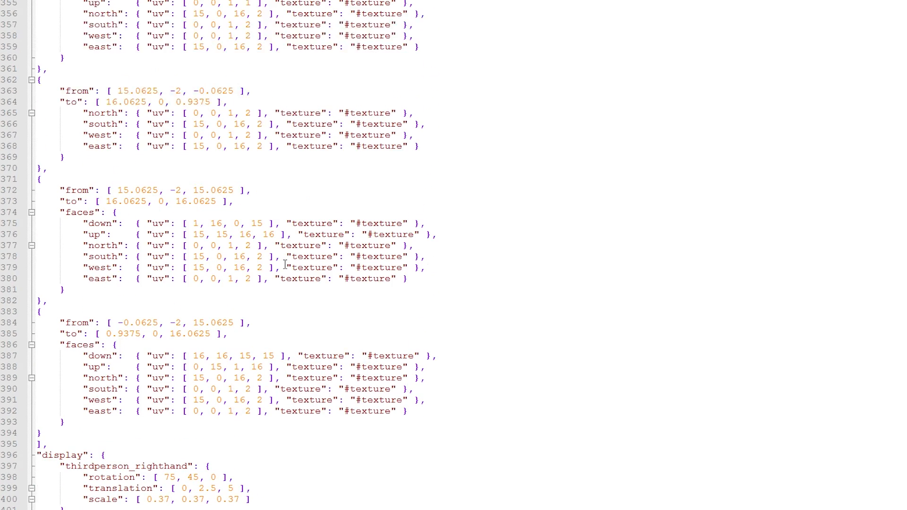
pyautogui.scroll(3)
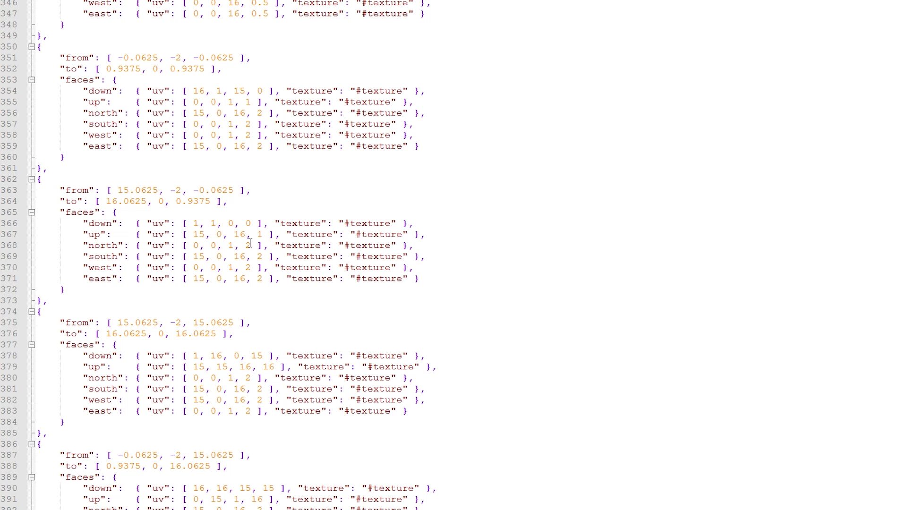
pyautogui.moveTo(496, 255)
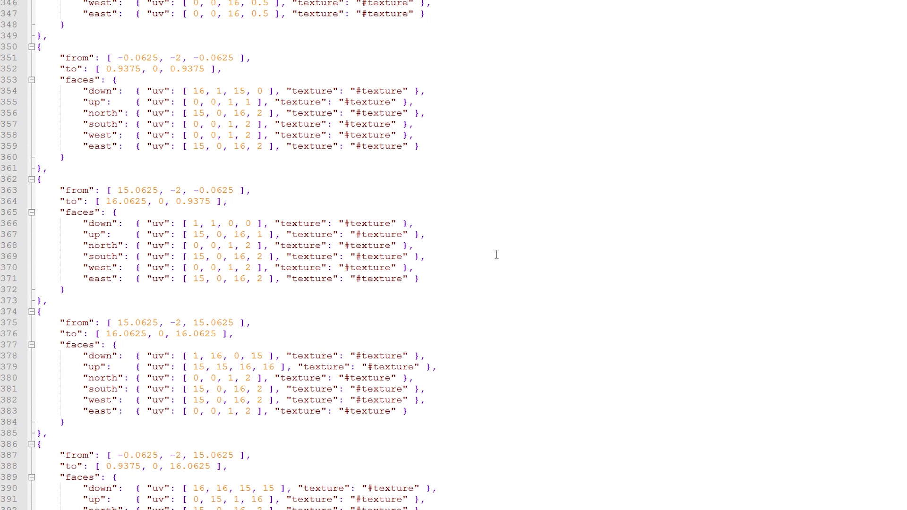
pyautogui.scroll(-3)
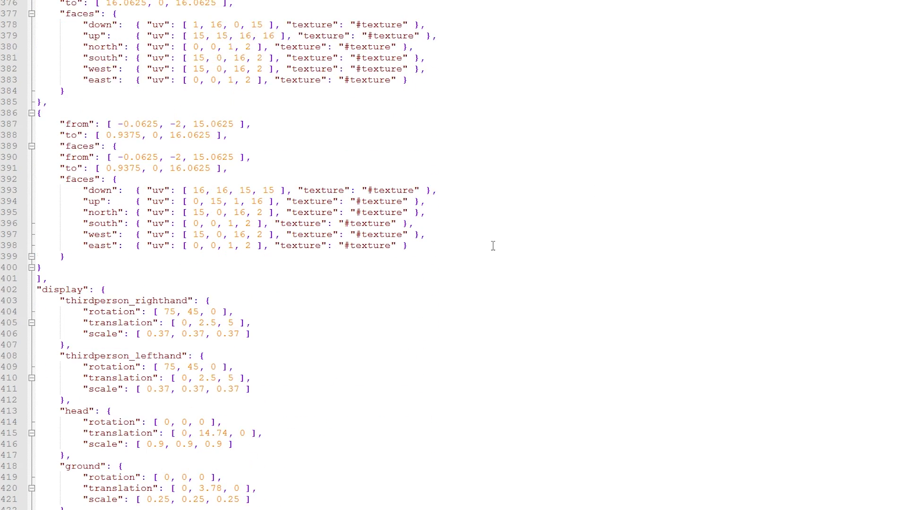
pyautogui.scroll(-3)
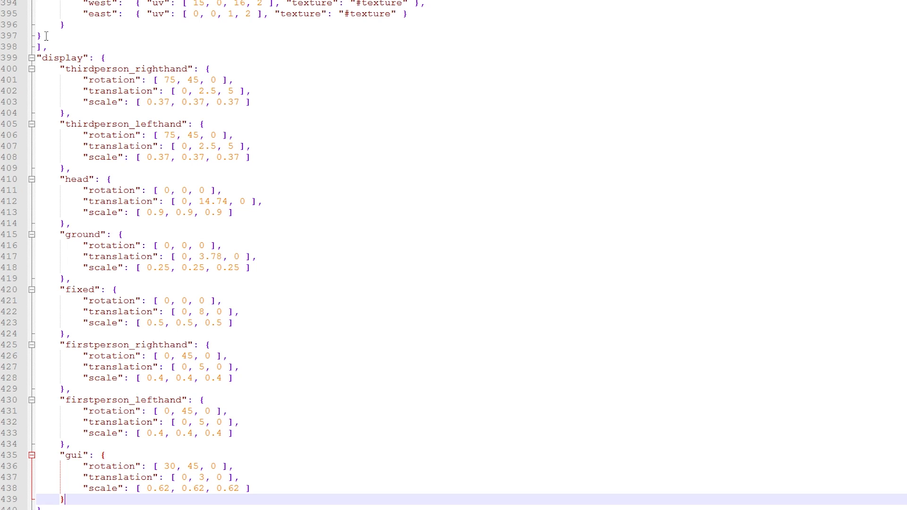
pyautogui.scroll(3)
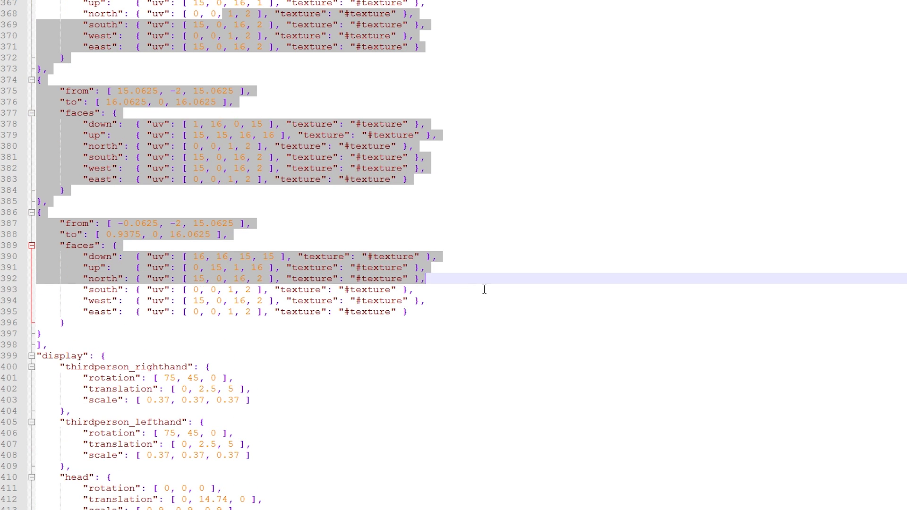
pyautogui.scroll(-3)
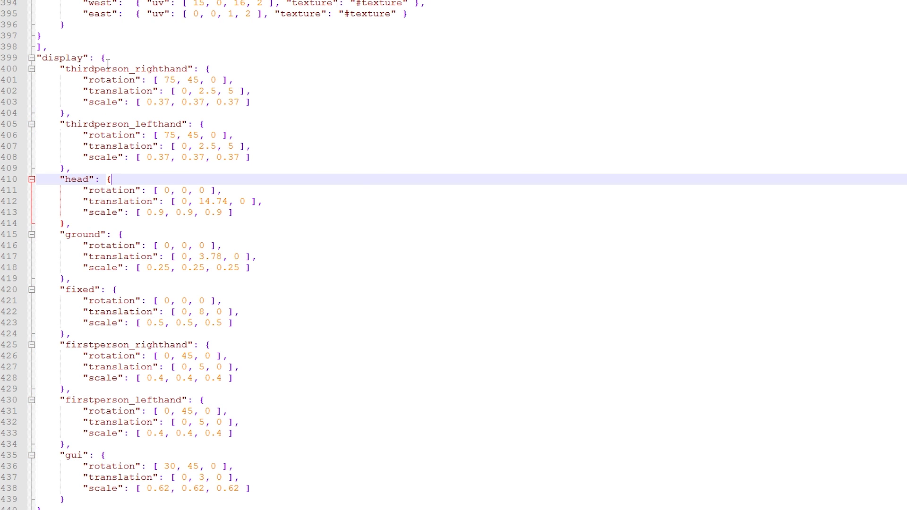
pyautogui.click(124, 46)
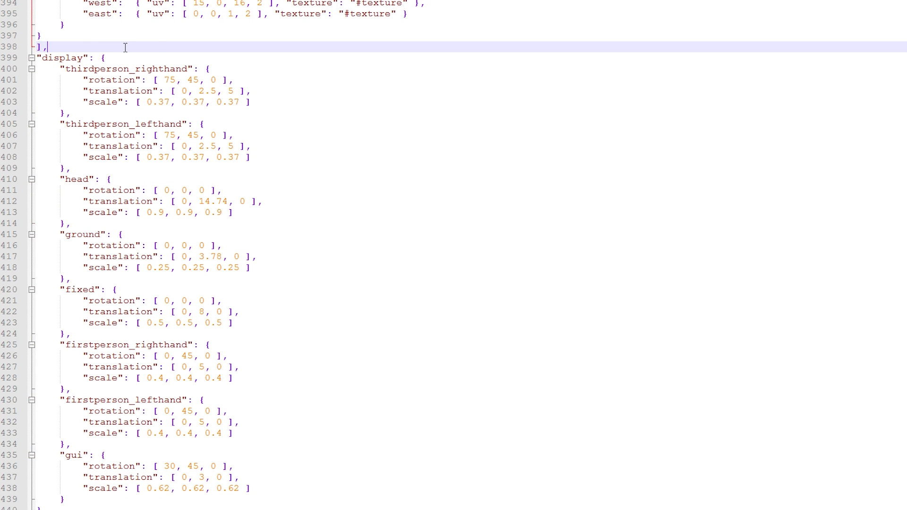
pyautogui.moveTo(51, 47)
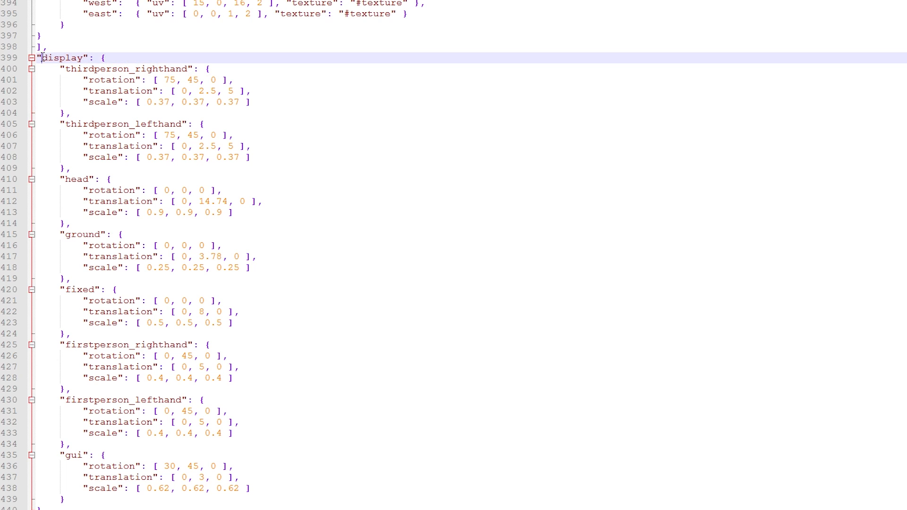
pyautogui.click(106, 57)
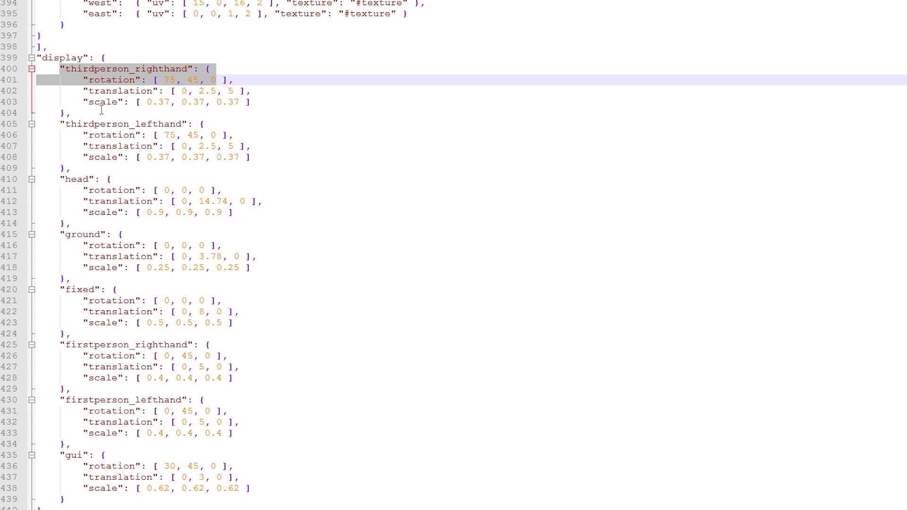
pyautogui.click(116, 124)
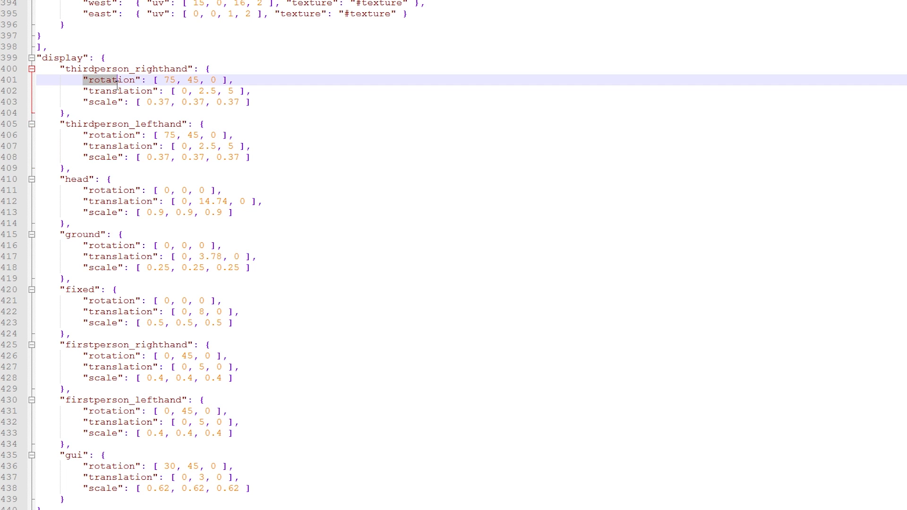
pyautogui.click(180, 79)
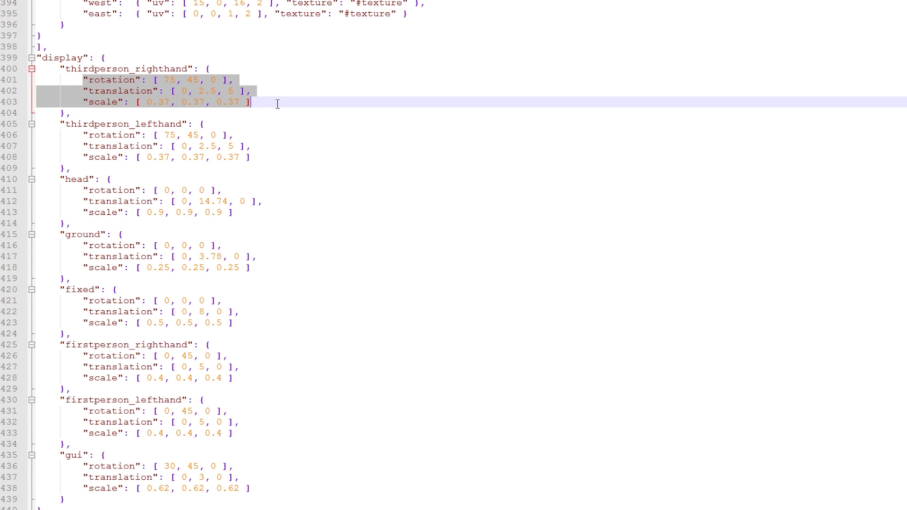
pyautogui.moveTo(166, 105)
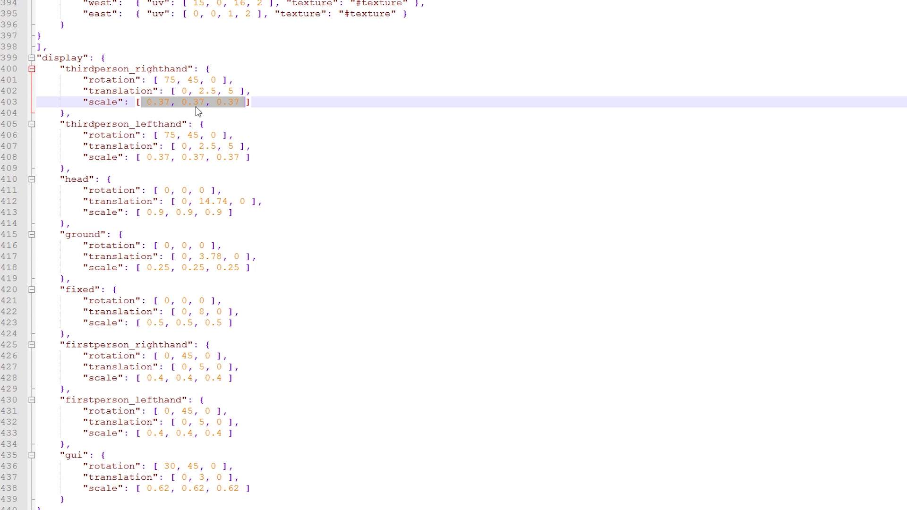
pyautogui.click(173, 113)
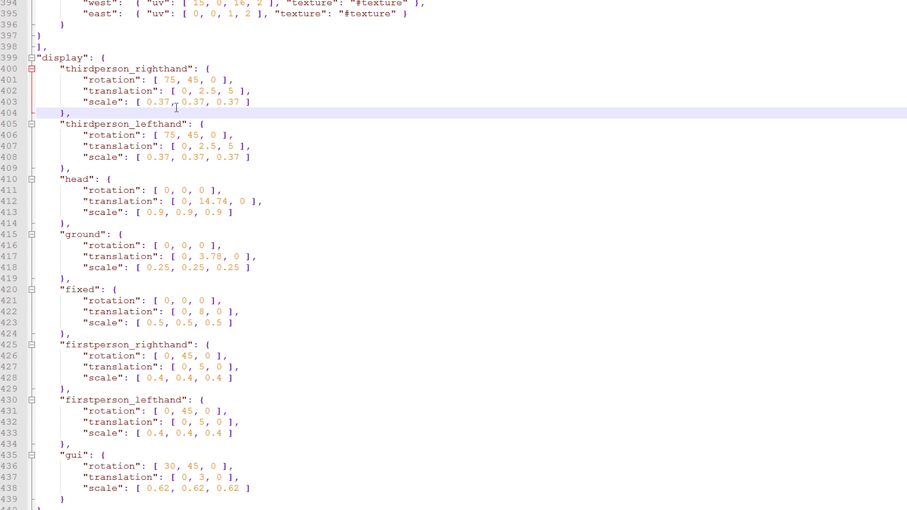
pyautogui.click(173, 102)
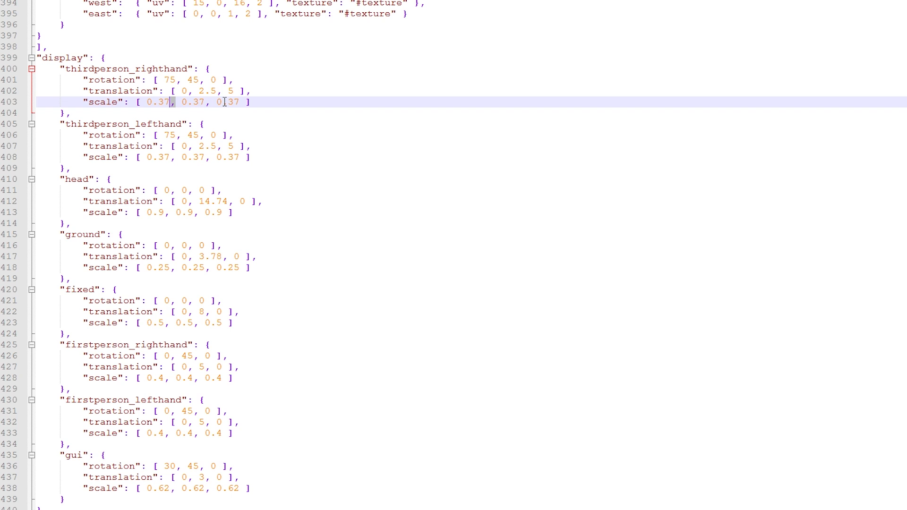
pyautogui.moveTo(165, 90)
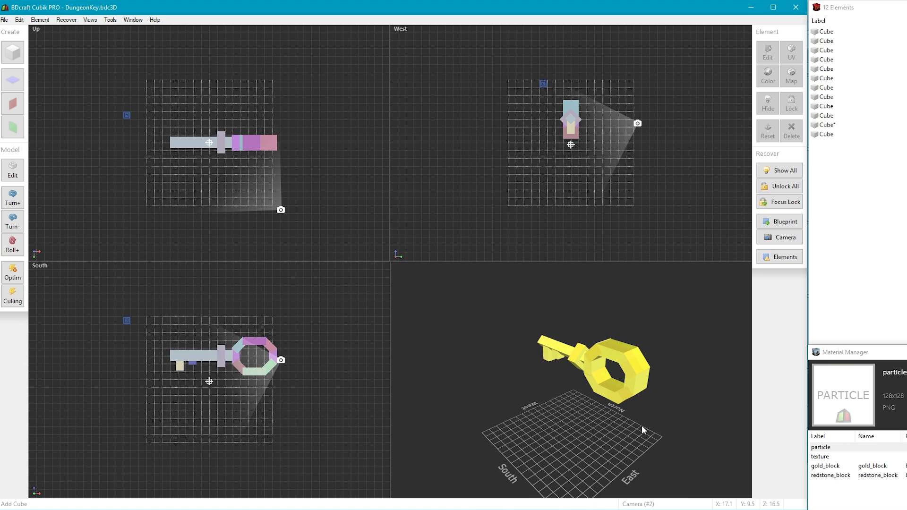
# Step: On FPS Hand Right, enable export and stretch the key's Scale X to 1.2
pyautogui.click(585, 245)
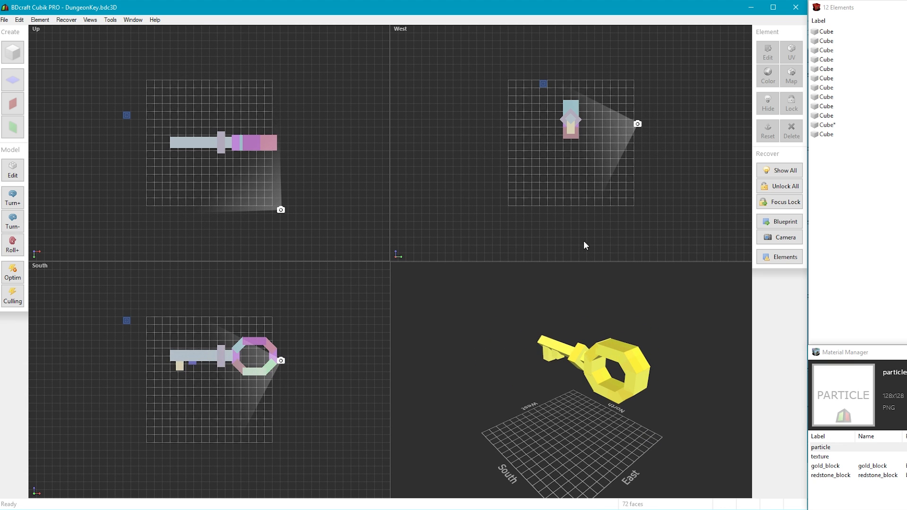
pyautogui.moveTo(523, 222)
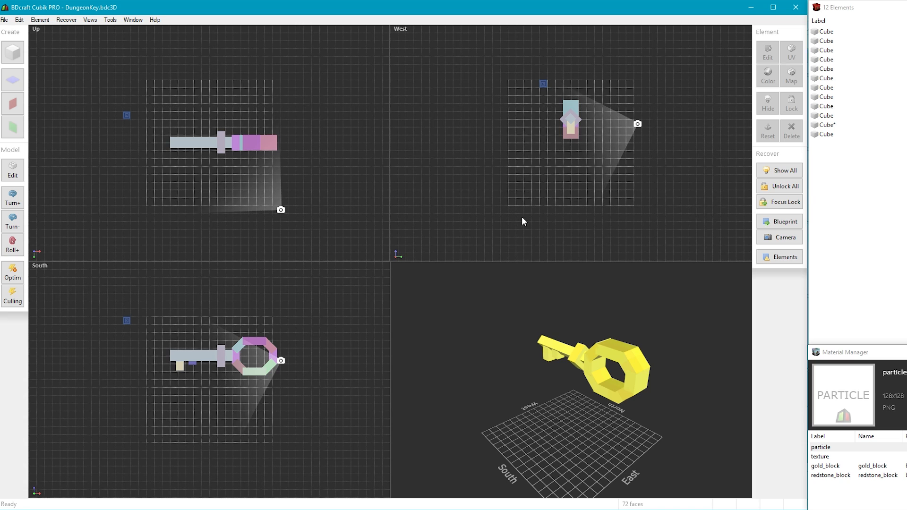
pyautogui.moveTo(474, 183)
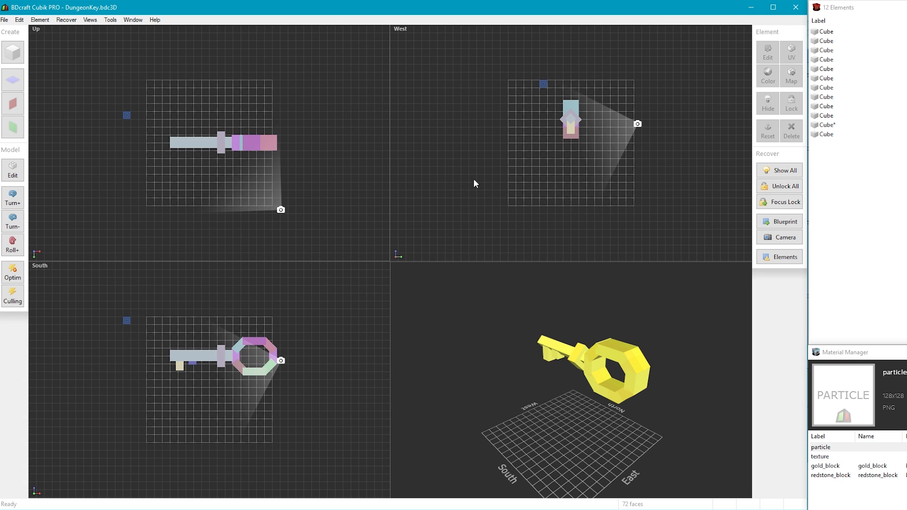
pyautogui.moveTo(458, 369)
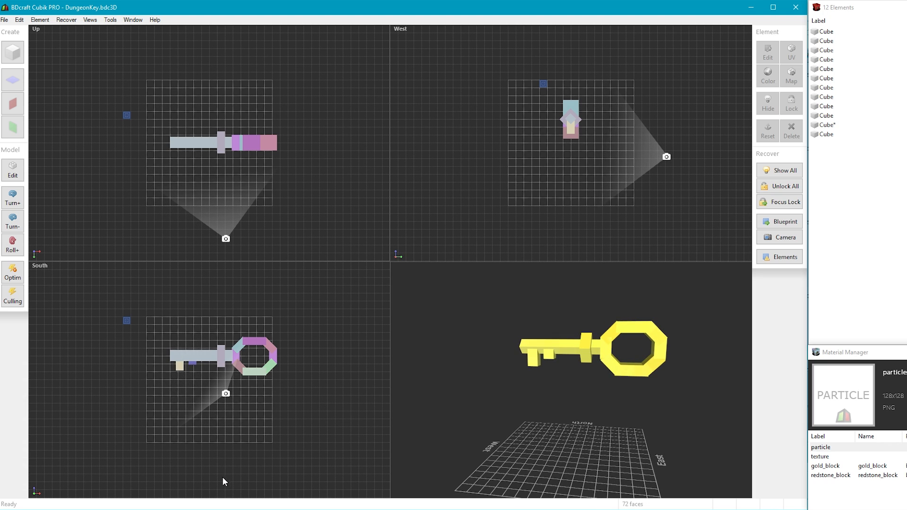
pyautogui.moveTo(90, 19)
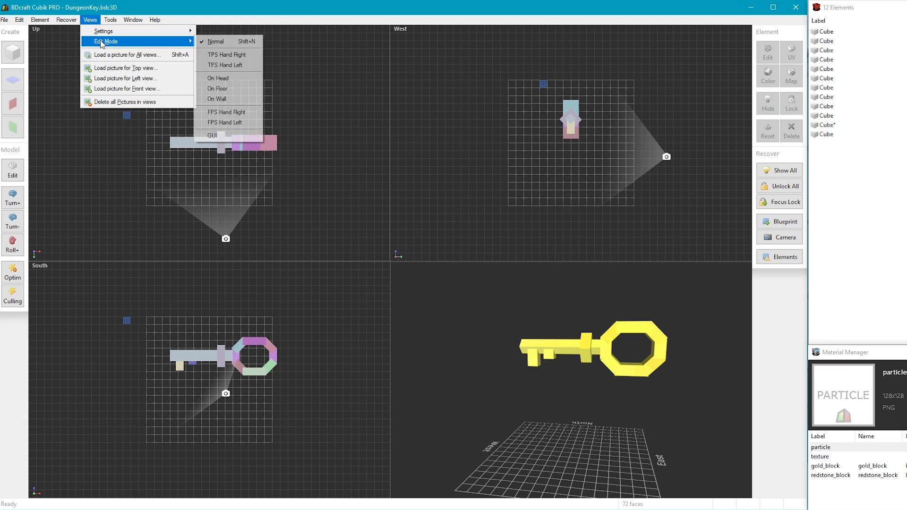
pyautogui.moveTo(227, 98)
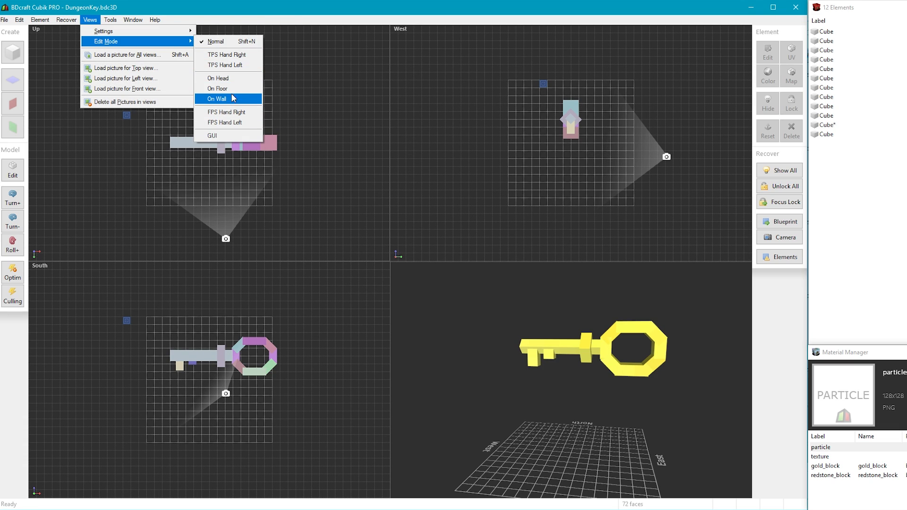
pyautogui.moveTo(227, 112)
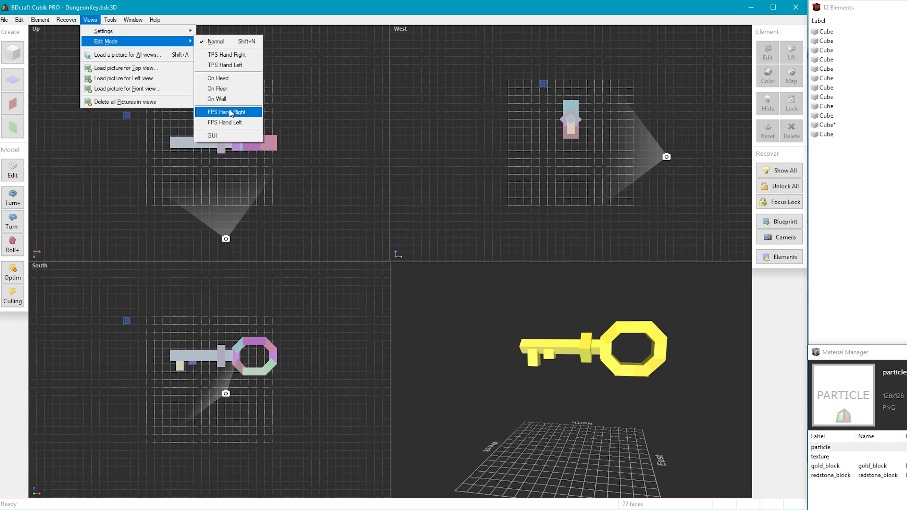
pyautogui.click(225, 111)
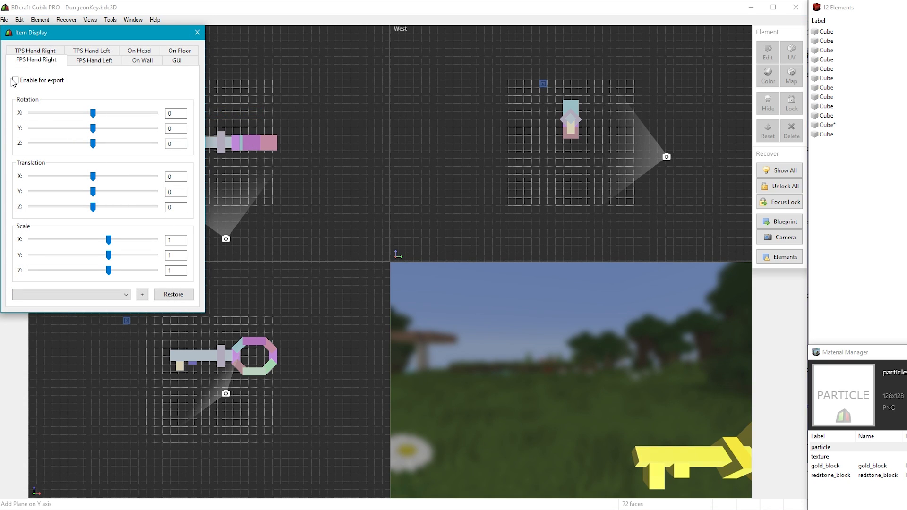
pyautogui.click(15, 79)
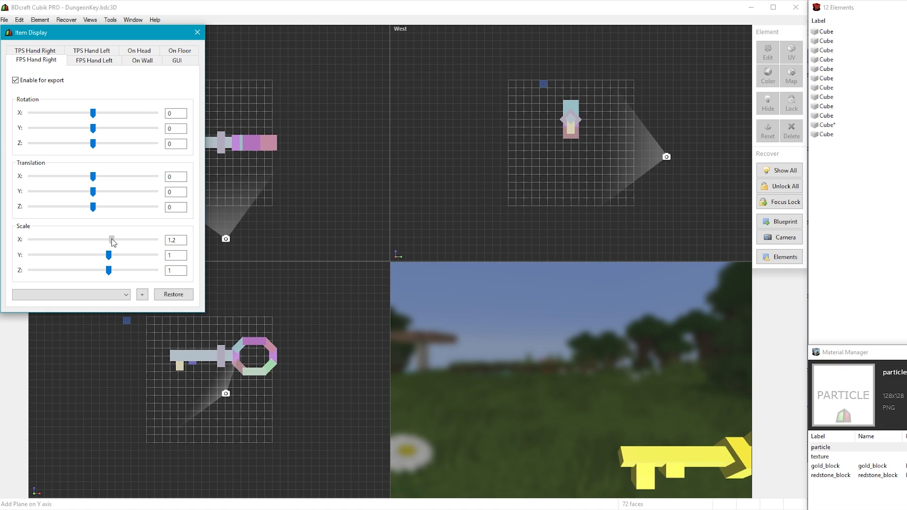
pyautogui.moveTo(93, 128); pyautogui.dragTo(104, 128)
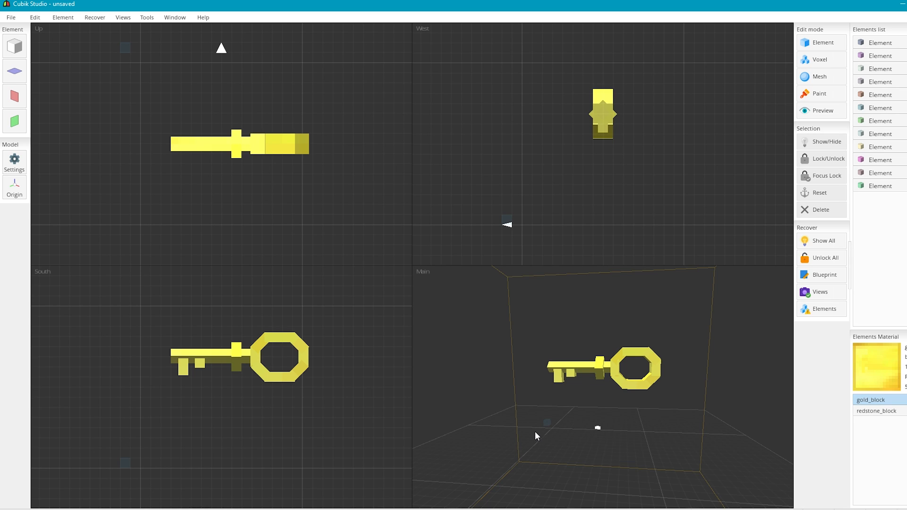
pyautogui.moveTo(136, 54)
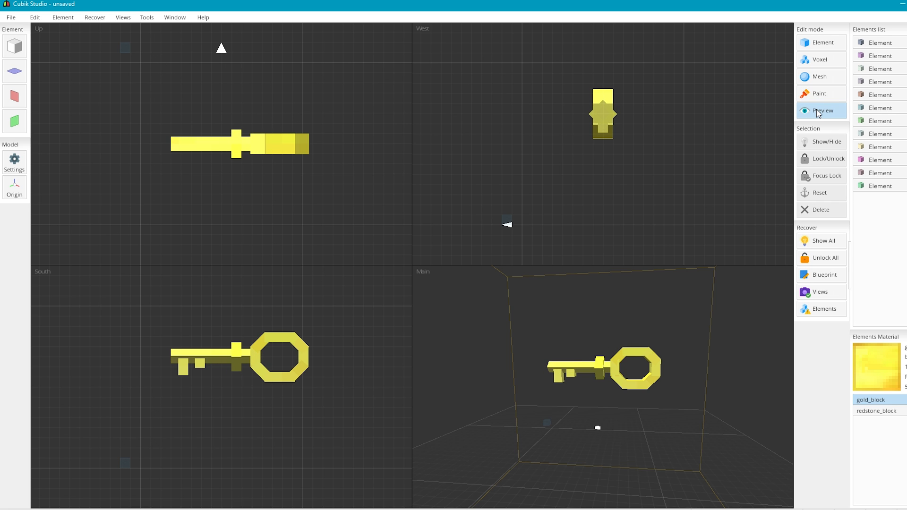
# Step: Preview the key in first-person hand and item frame, then show its Minecraft properties as Item type
pyautogui.click(822, 110)
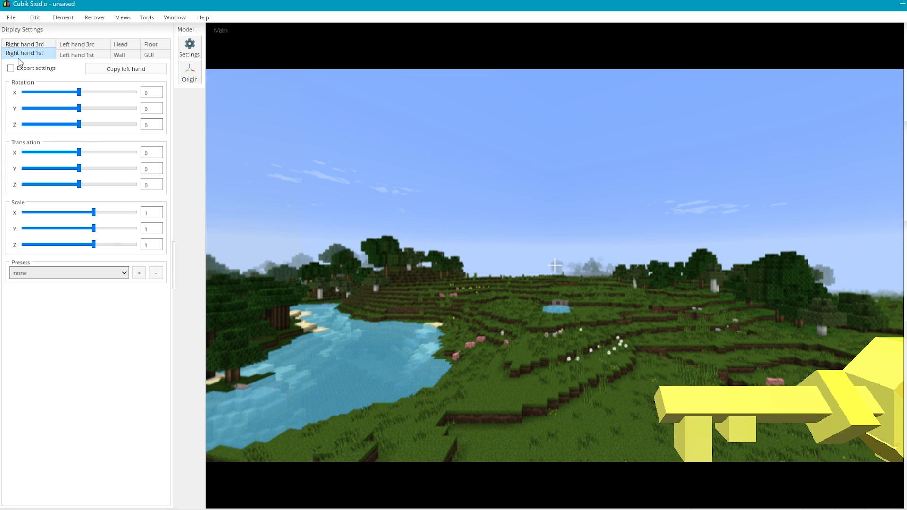
pyautogui.click(77, 54)
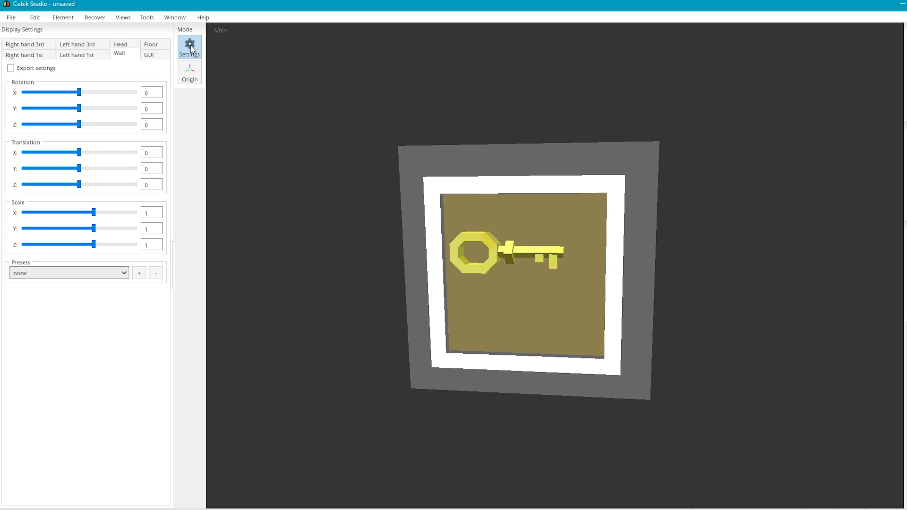
pyautogui.click(189, 46)
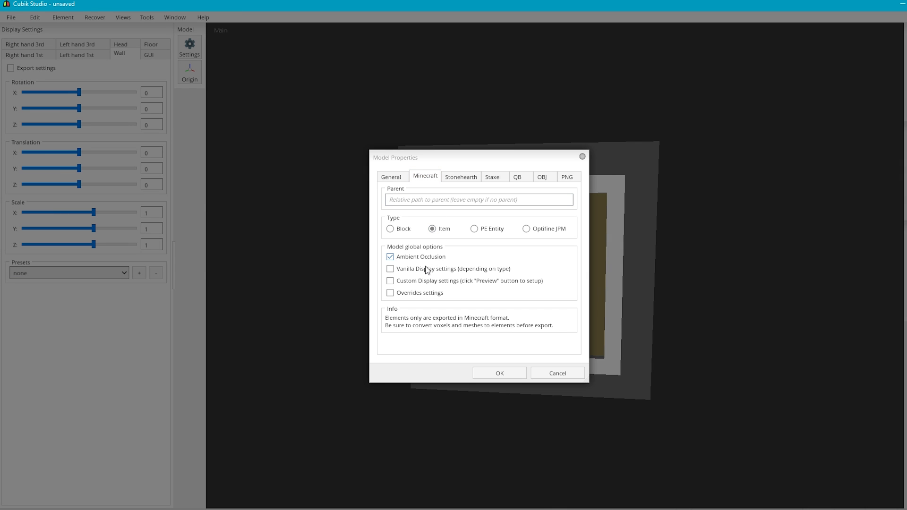
pyautogui.click(390, 281)
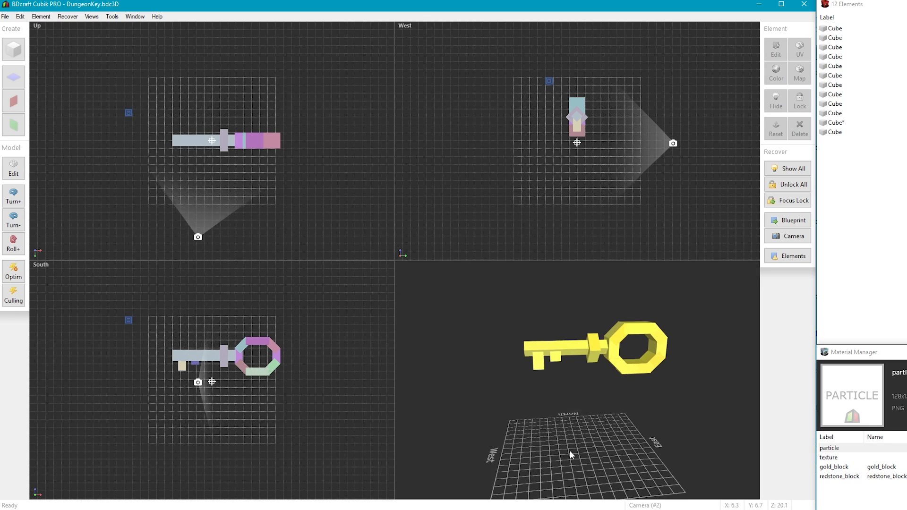
# Step: Browse display presets for the On Head and TPS Hand Left views
pyautogui.click(91, 16)
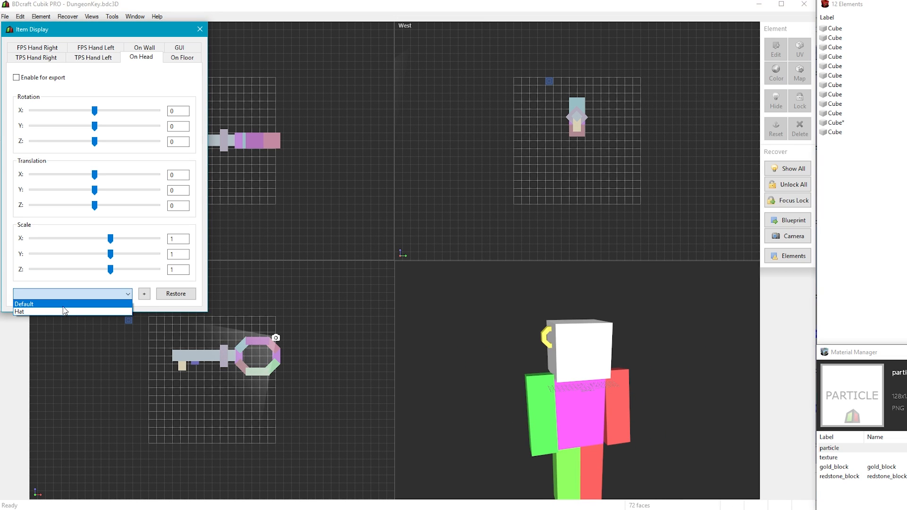
pyautogui.click(24, 303)
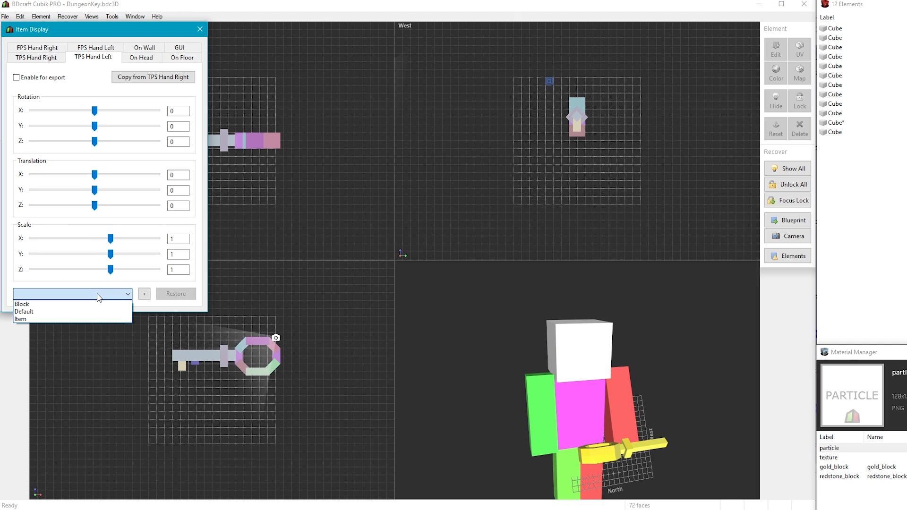
pyautogui.click(22, 304)
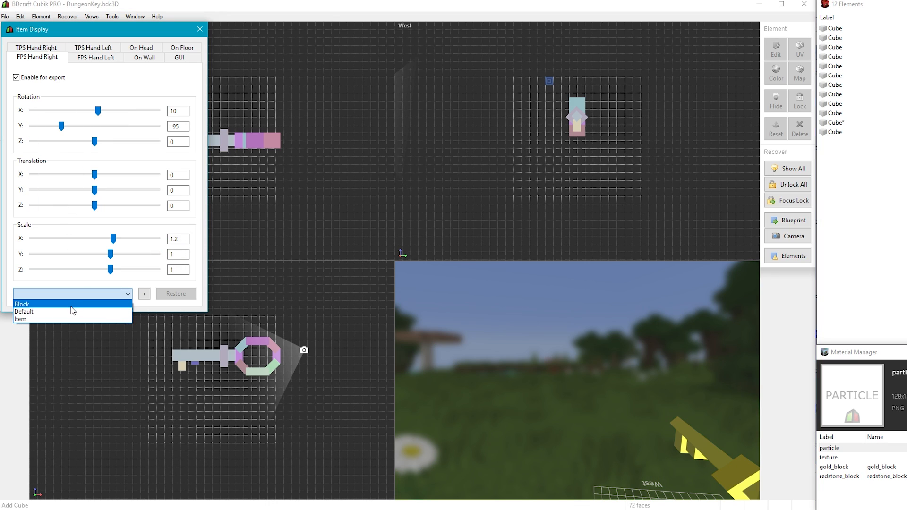
# Step: Reset FPS Hand Right to Default, then apply the Item preset rotating and shrinking the key to 0.68
pyautogui.click(23, 304)
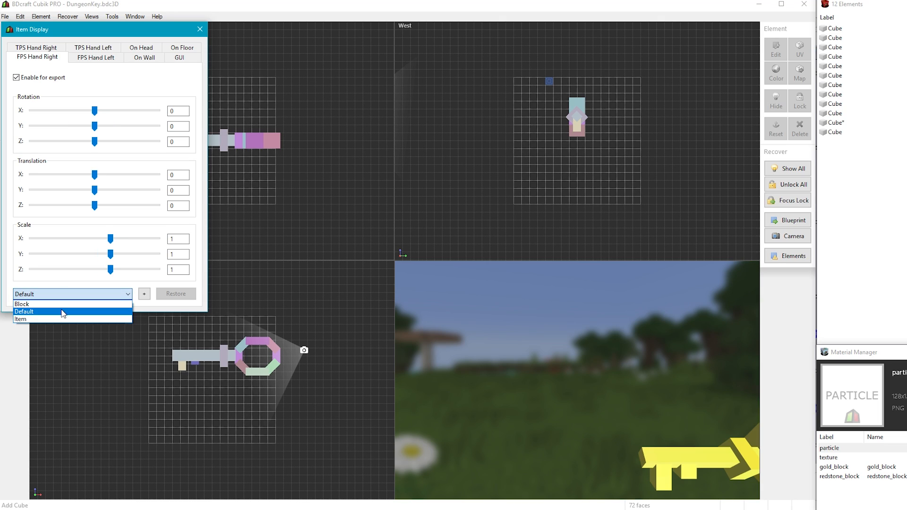
pyautogui.click(24, 311)
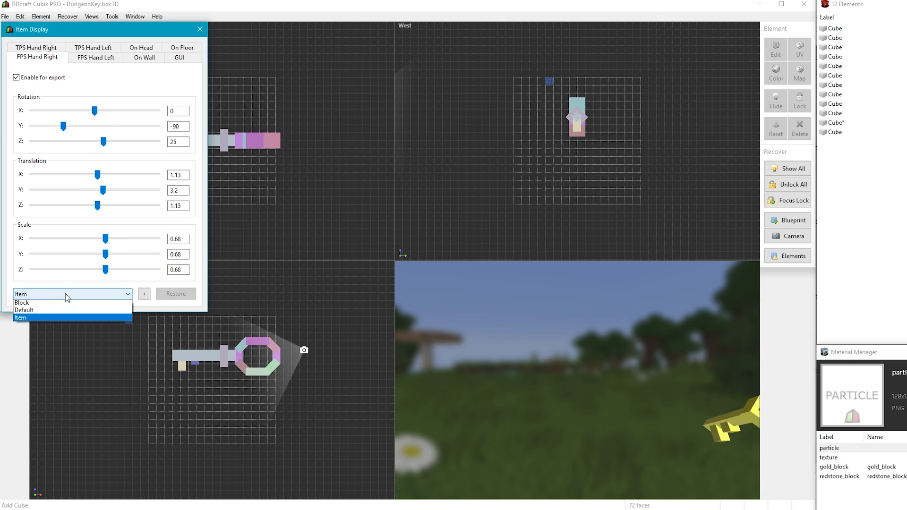
pyautogui.click(20, 318)
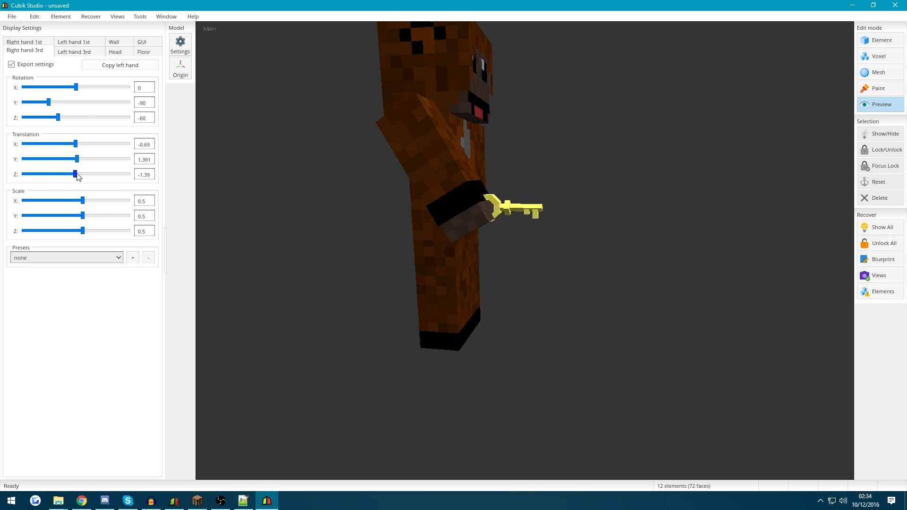
# Step: Check the key's display previews in the left hand, on the head and lying on the floor
pyautogui.click(74, 41)
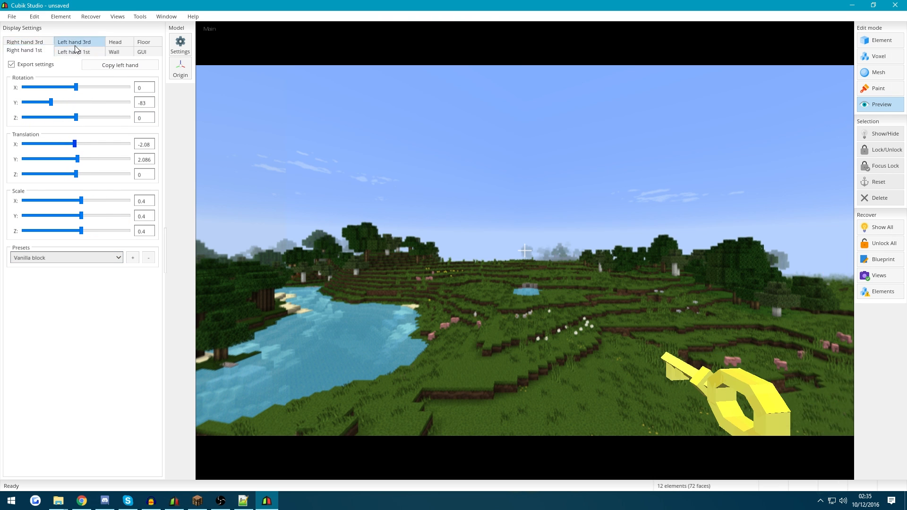
pyautogui.click(114, 42)
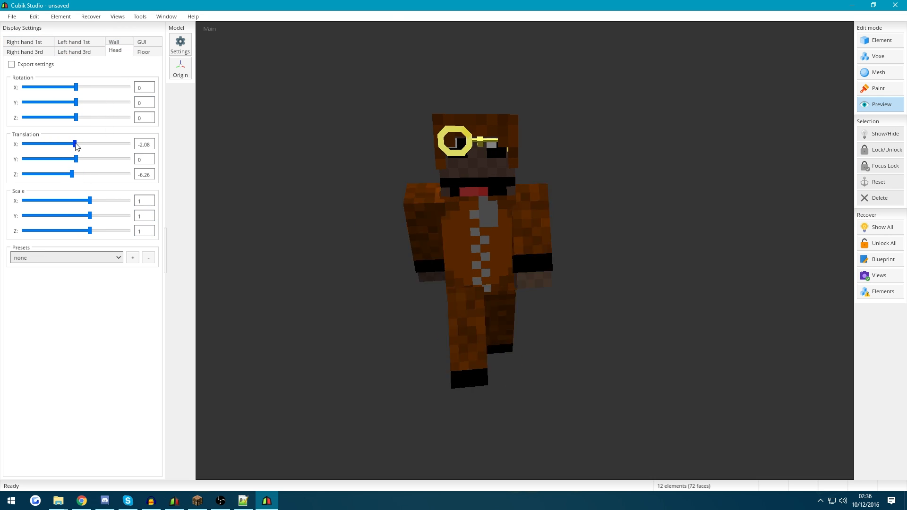
pyautogui.click(144, 50)
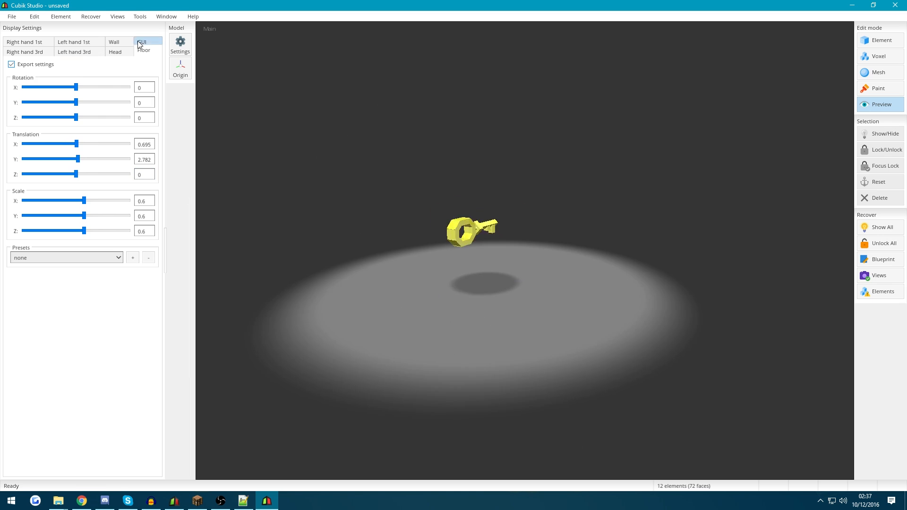
pyautogui.click(141, 41)
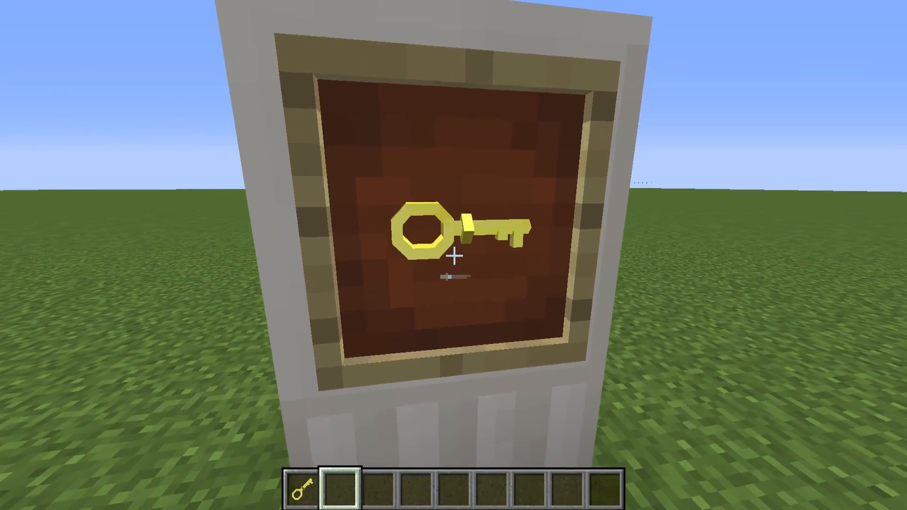
pyautogui.moveTo(453, 255)
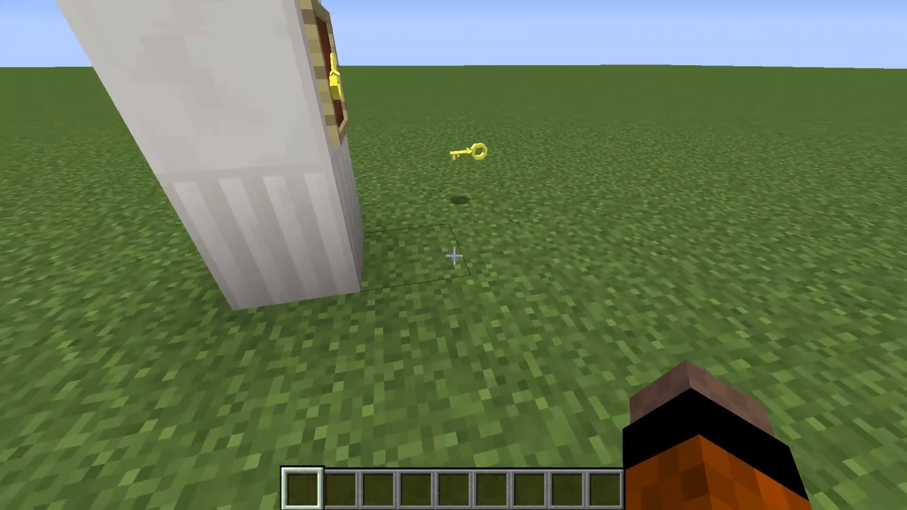
pyautogui.moveTo(454, 255)
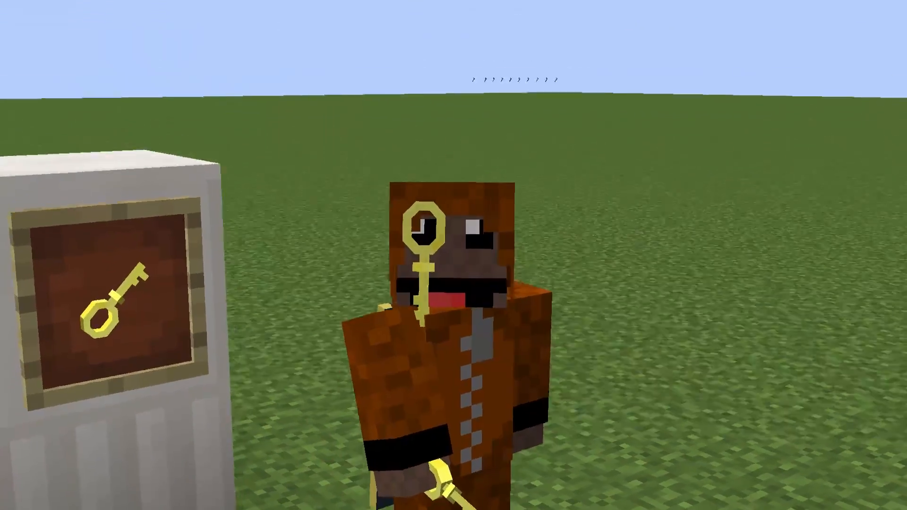
pyautogui.moveTo(454, 255)
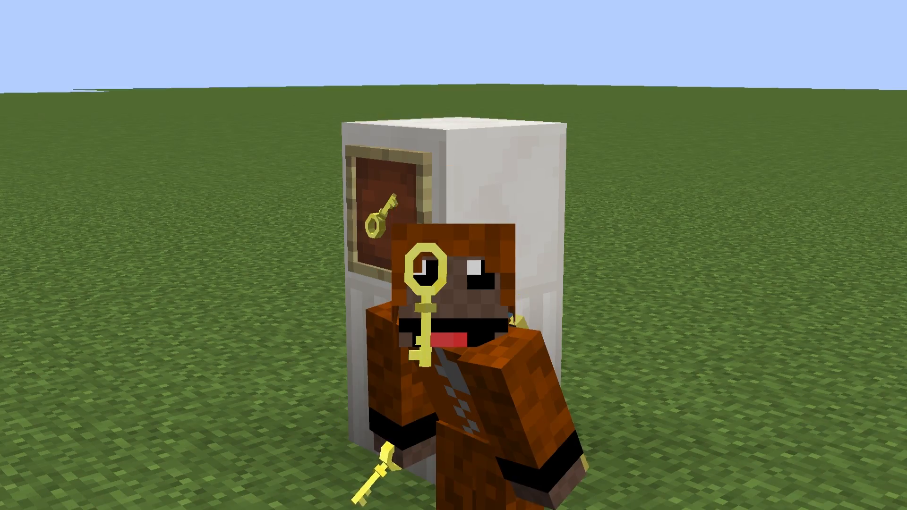